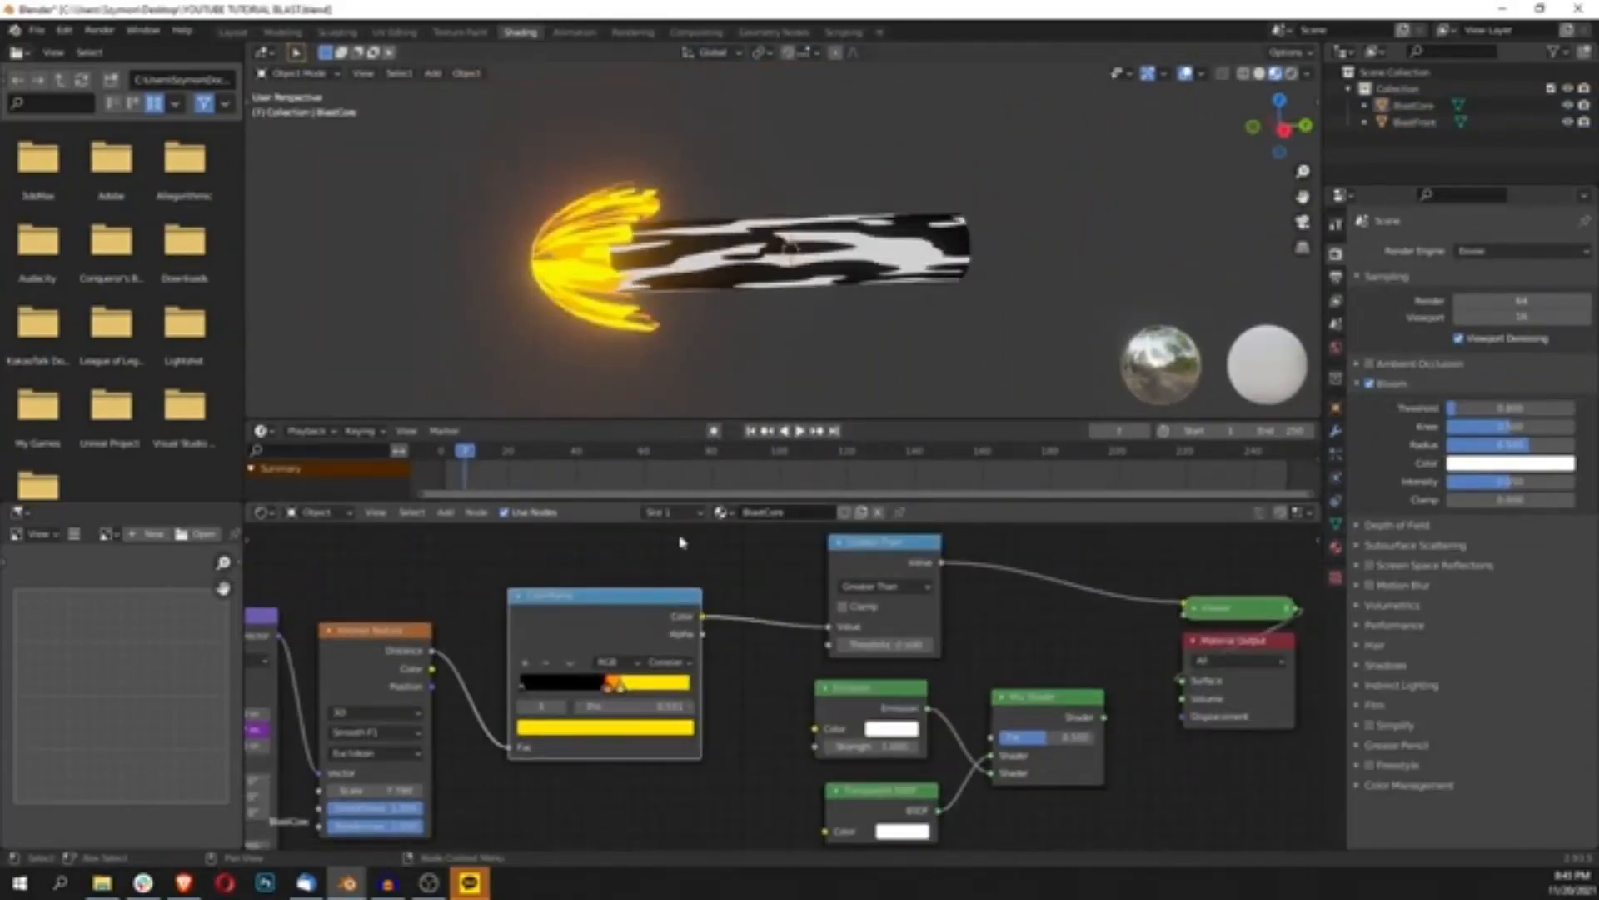
- Return to the Layout workspace and add an Empty beside BlastCore and BlastFront
click(234, 30)
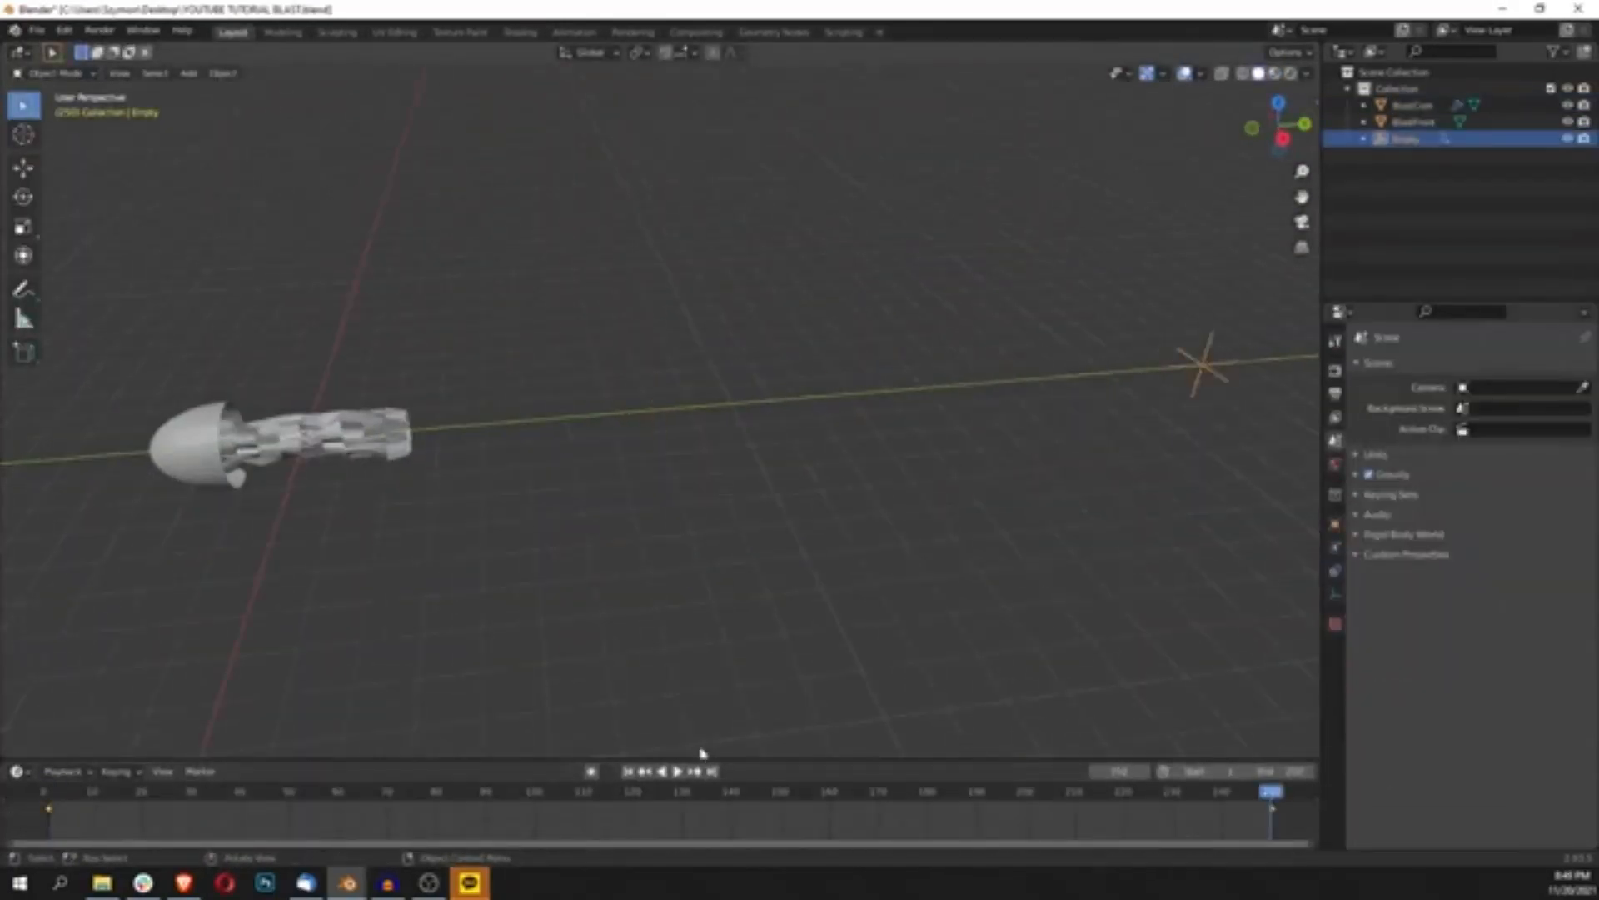
click(520, 32)
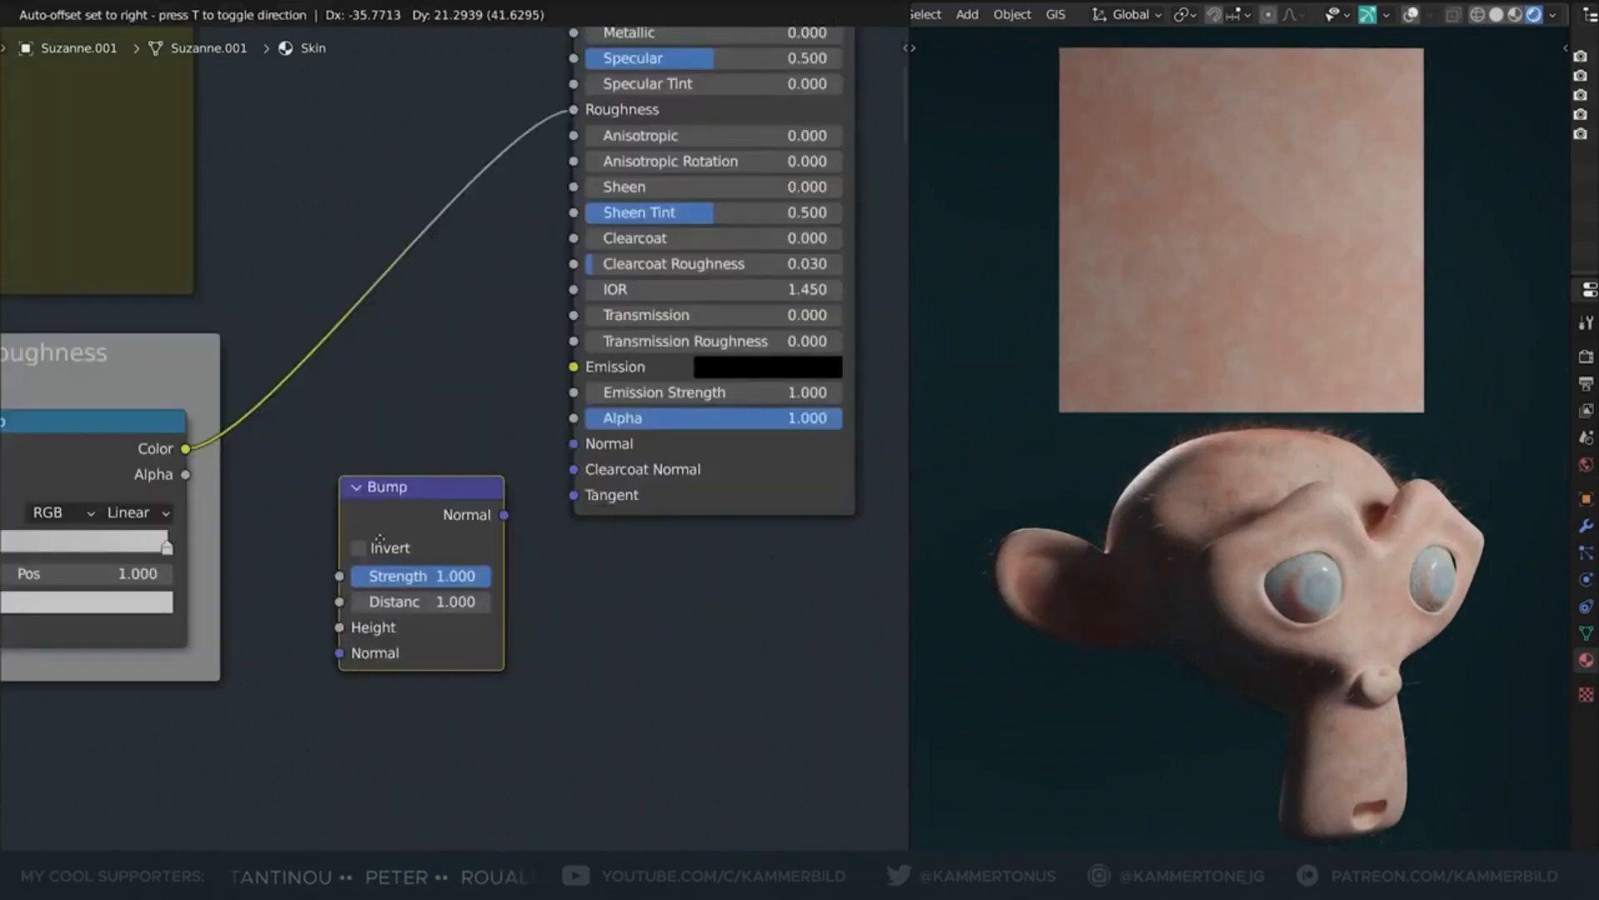
- Search the node list for a Voronoi Texture to drive the new Bump node
text(voro)
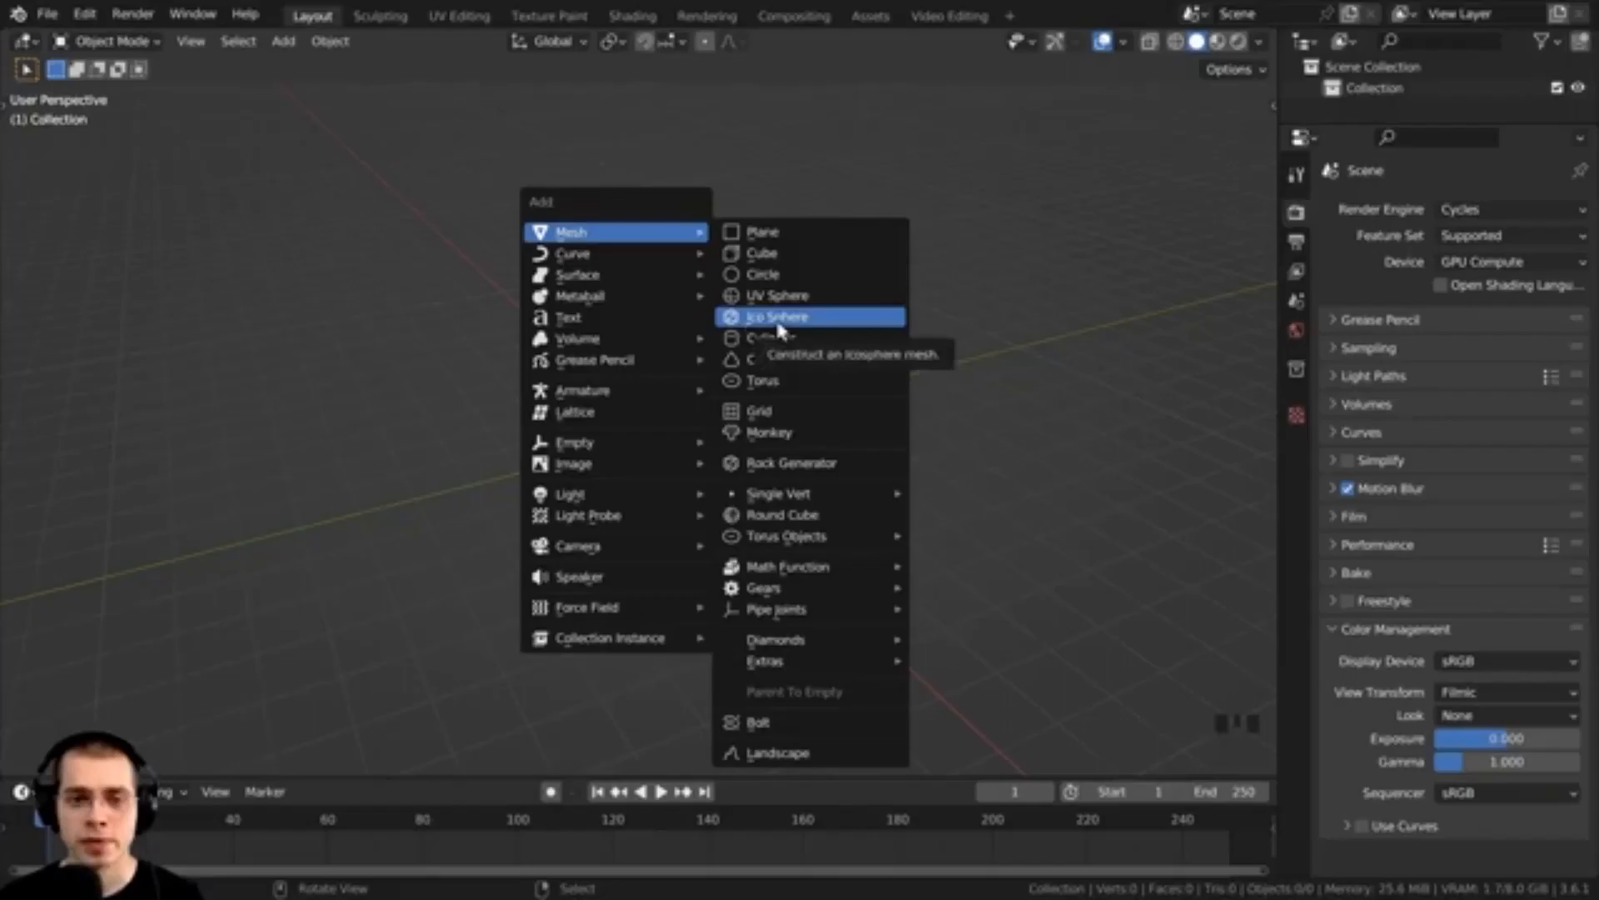
- Add an Ico Sphere mesh to the empty scene
click(778, 316)
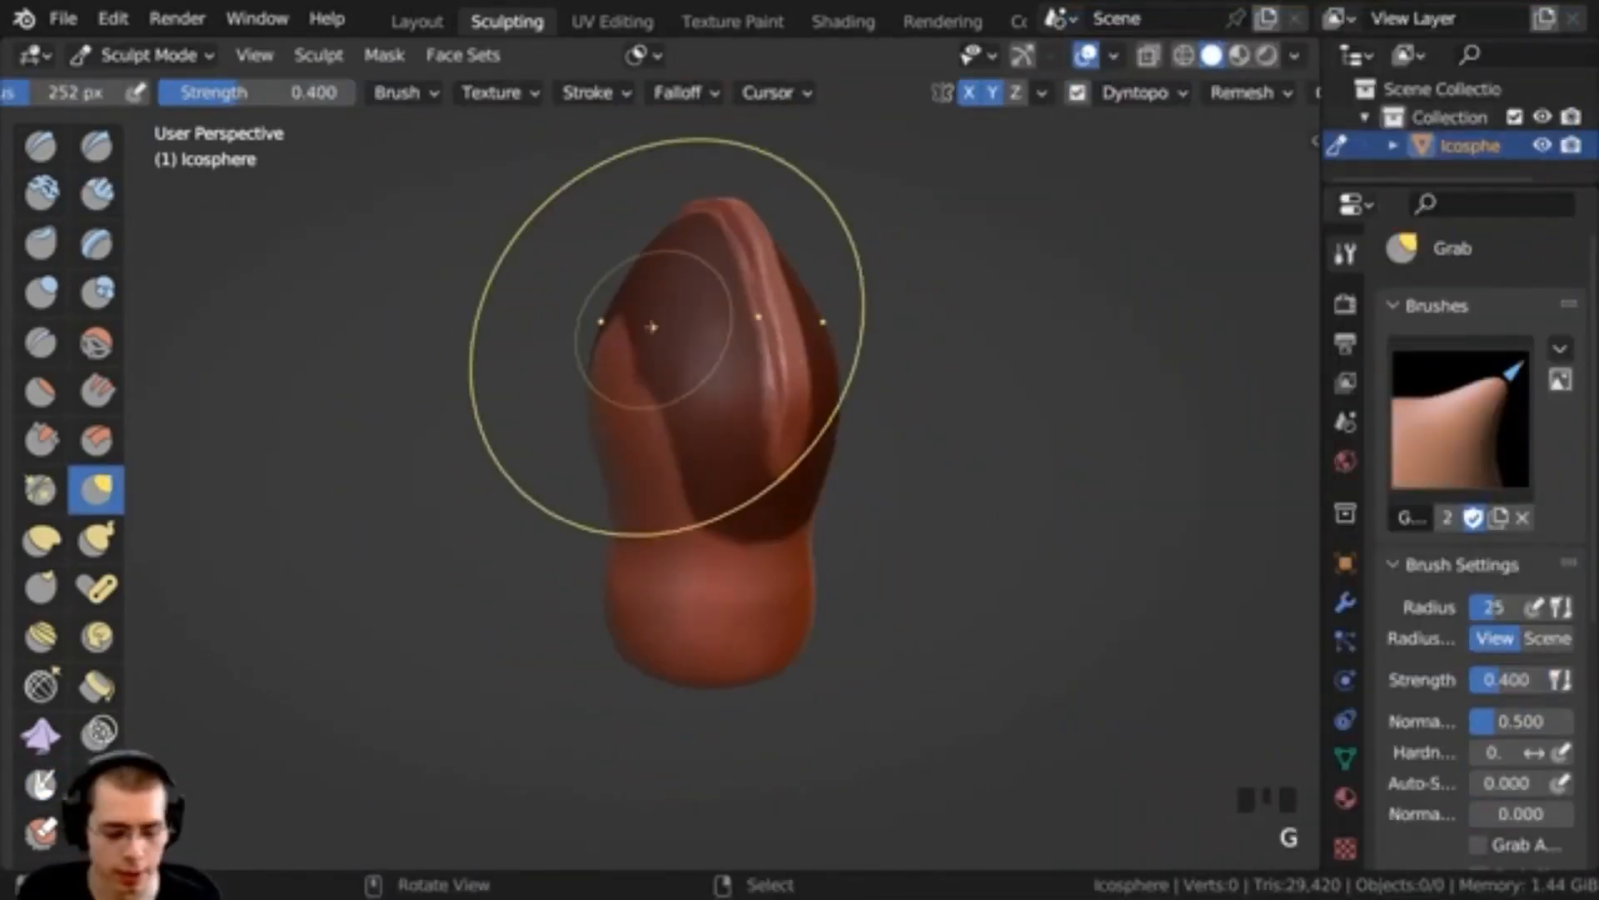
- Pull the icosphere into an elongated head and grab out two ringed eye sockets
click(95, 193)
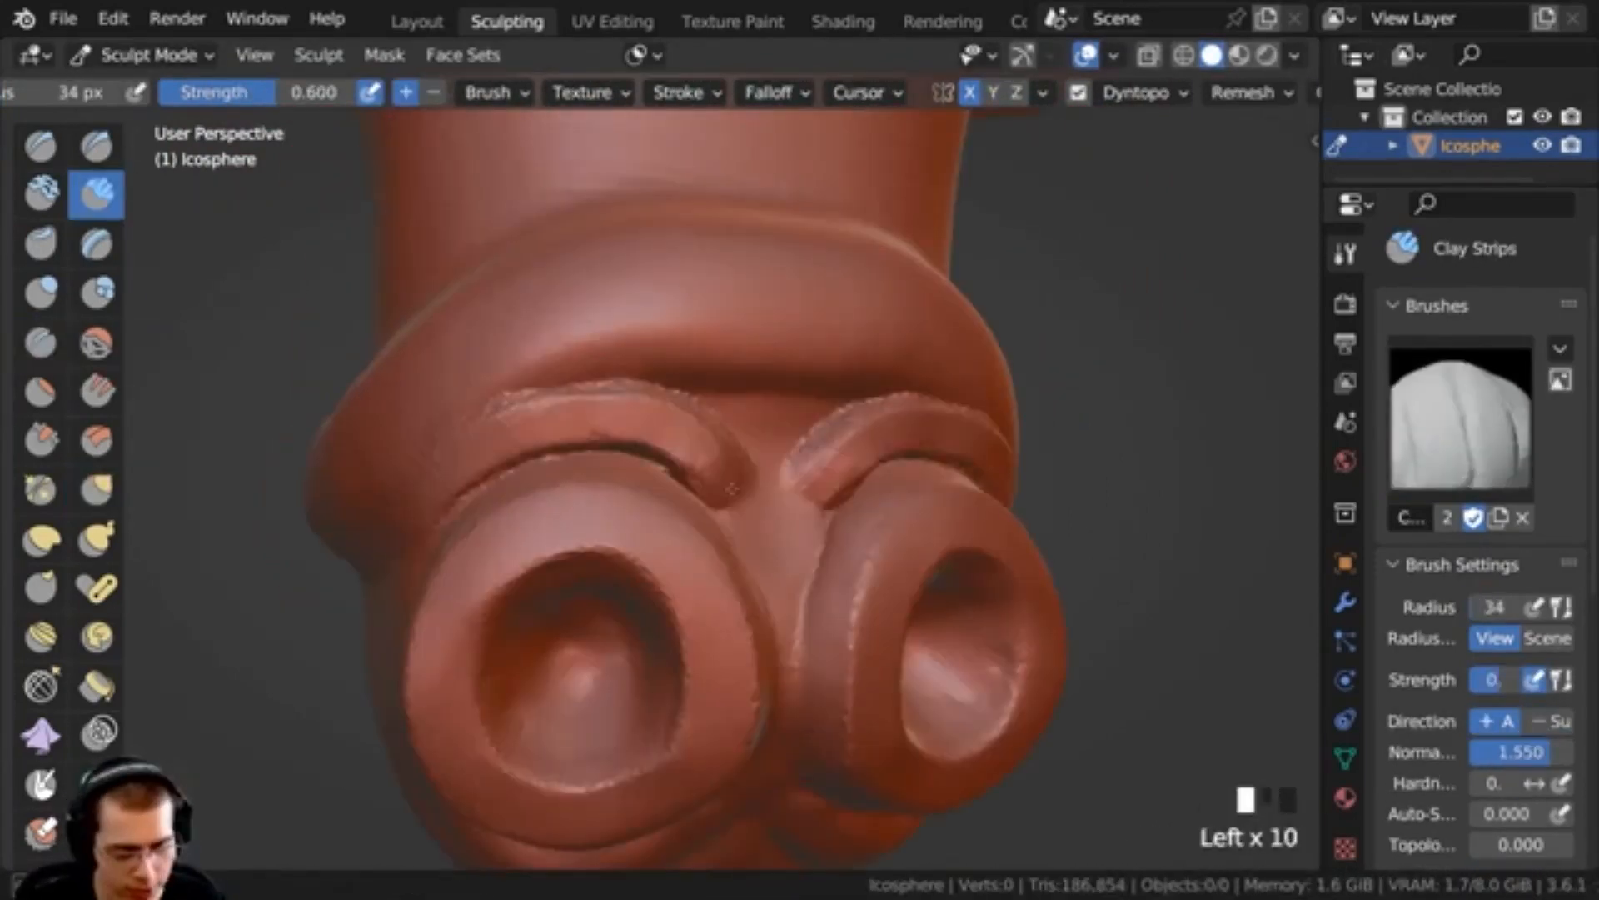
click(97, 490)
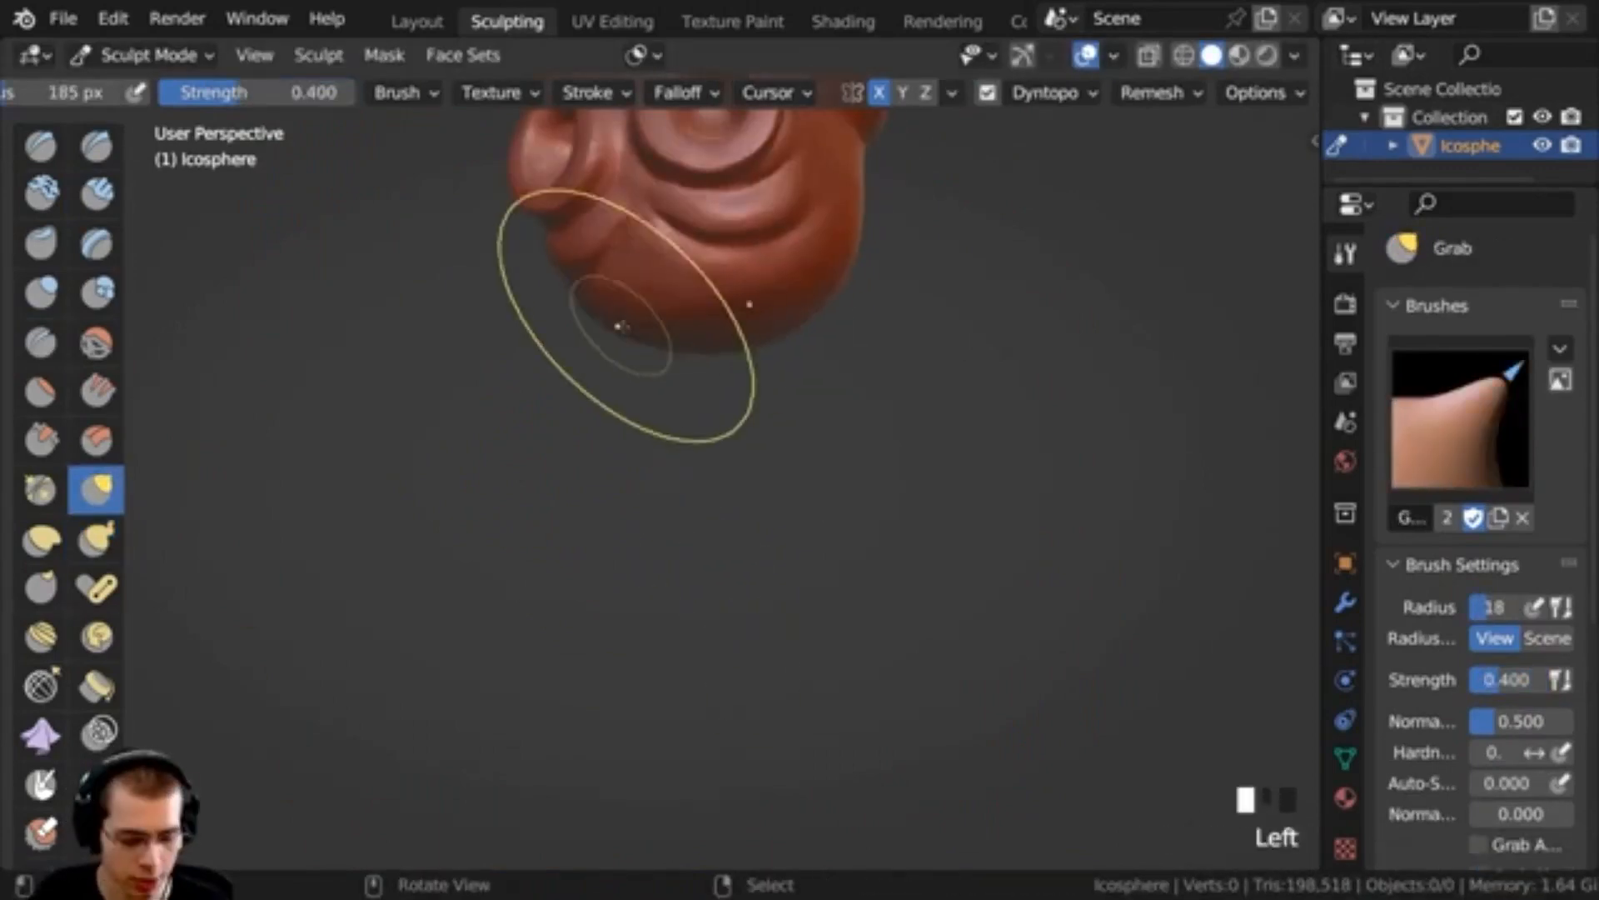